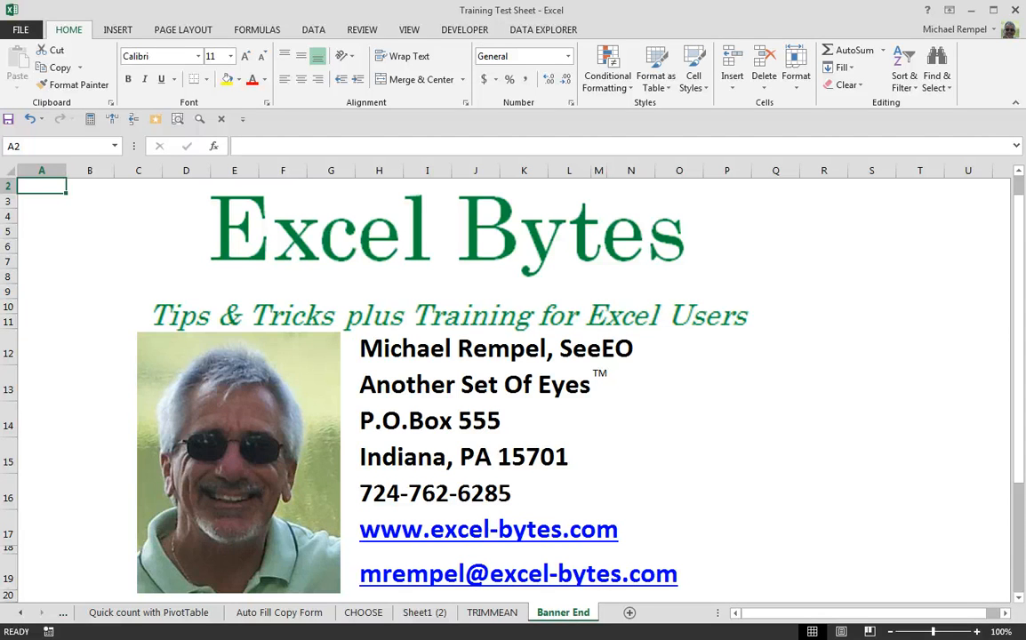
- Switch to the TRIMMEAN worksheet holding the twenty-value Numbers column
left_click(490, 612)
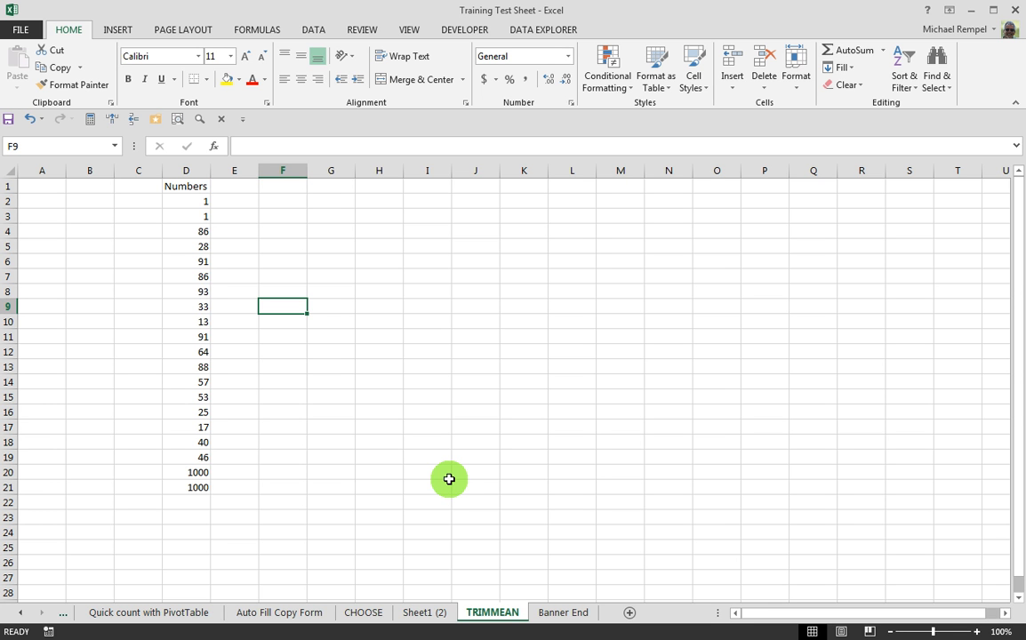
mouse_move(182, 410)
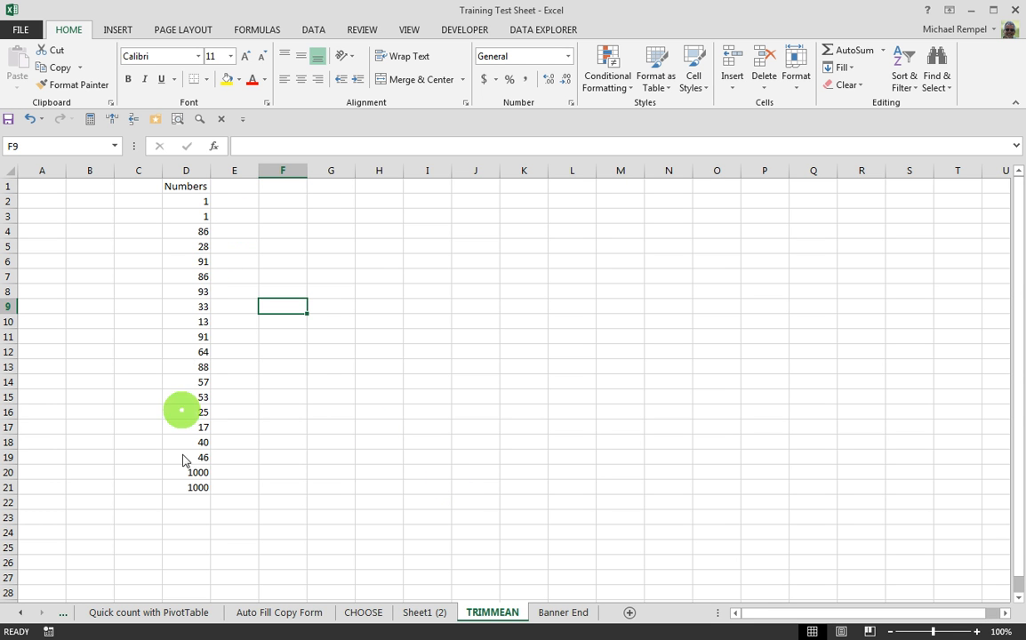
mouse_move(234, 231)
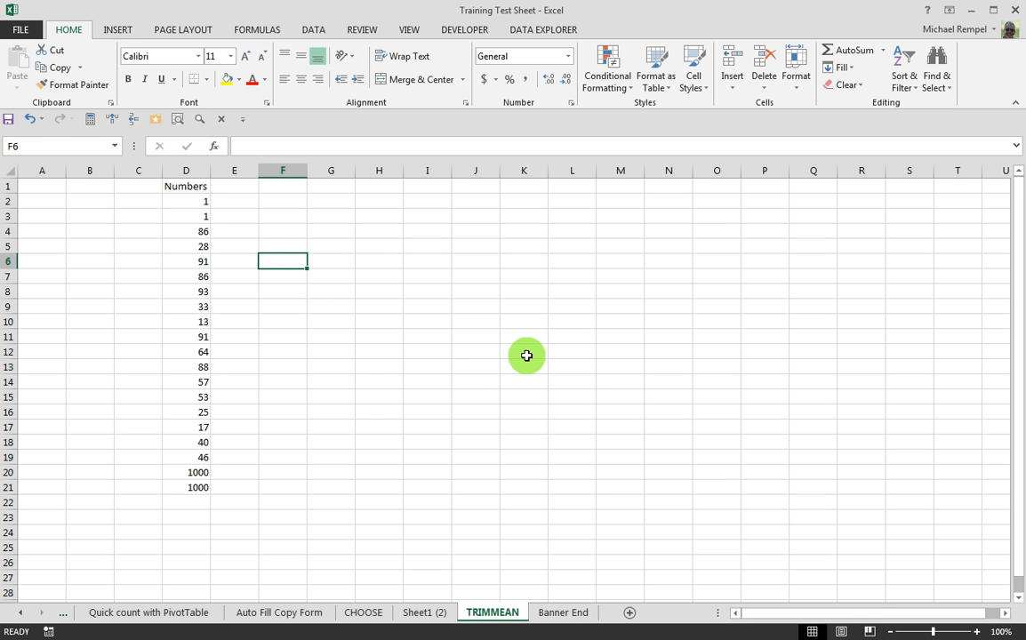
- Enter =AVERAGE(D2:D21) in F6 to average all twenty numbers (145.65)
type("=AVERAGE(")
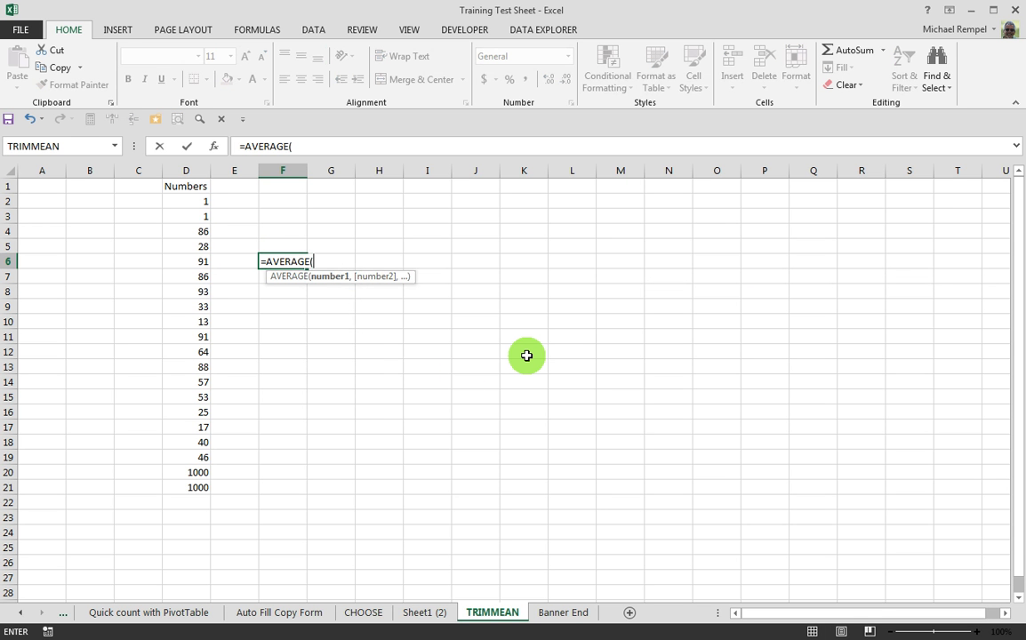
left_click(186, 201)
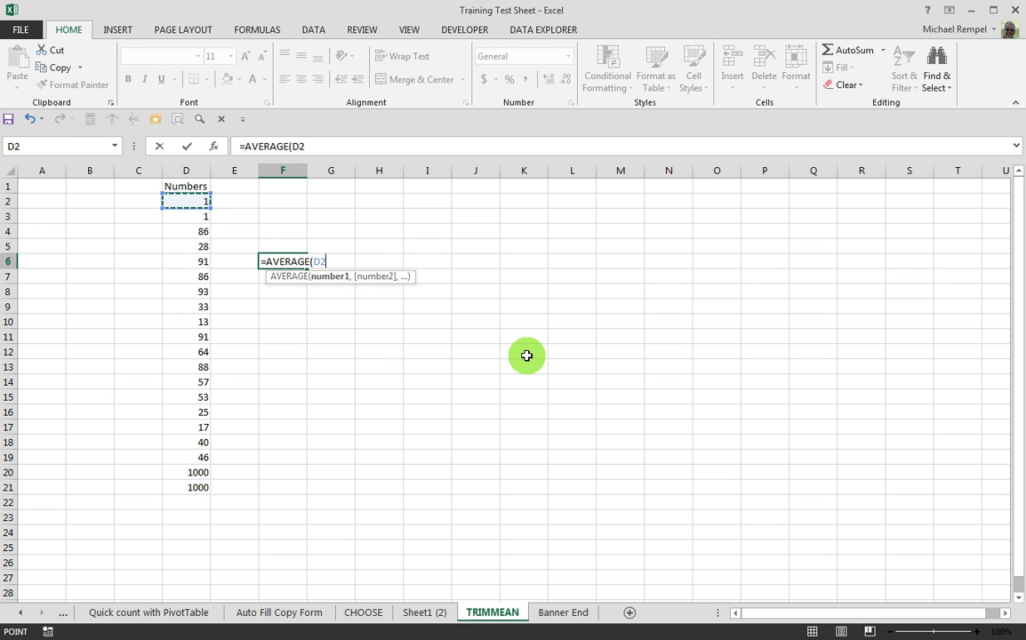
left_click_drag(186, 201, 186, 502)
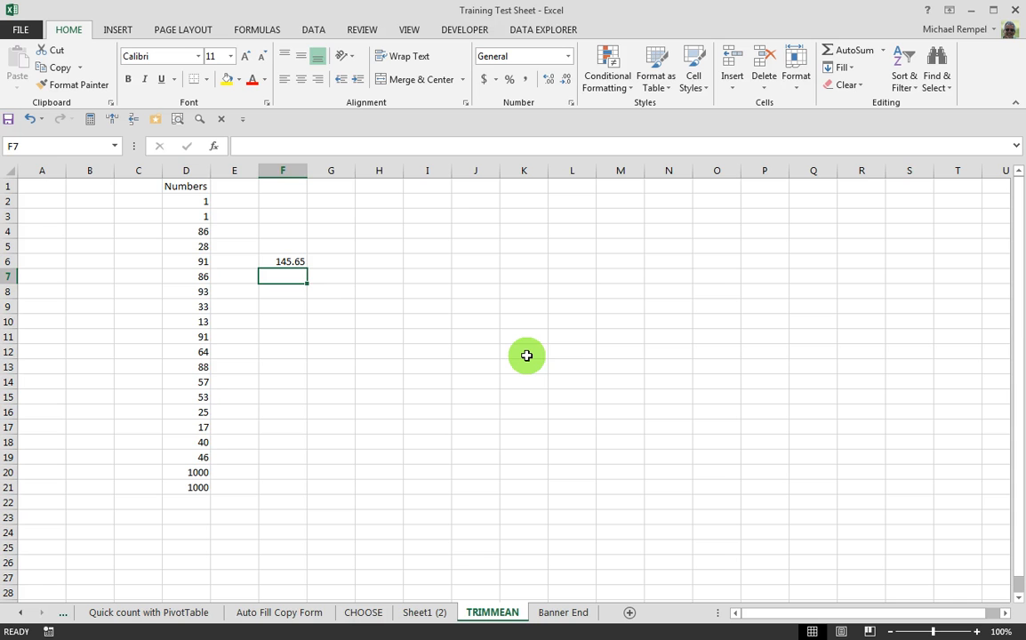
mouse_move(260, 238)
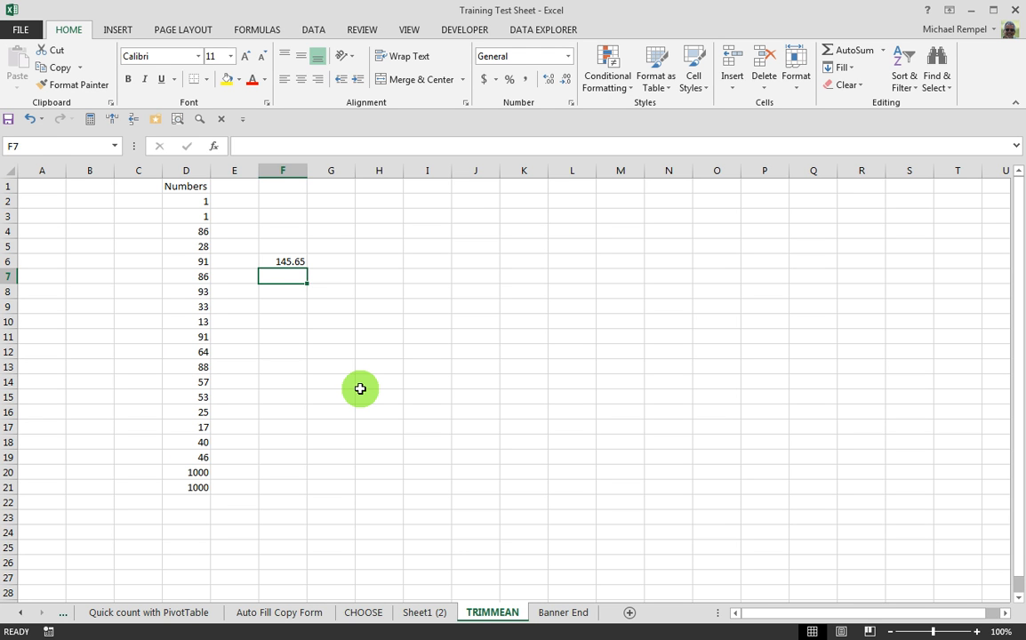
- Enter =AVERAGE(D4:D19) in F7, averaging the middle sixteen numbers (56.9375)
type("=aver")
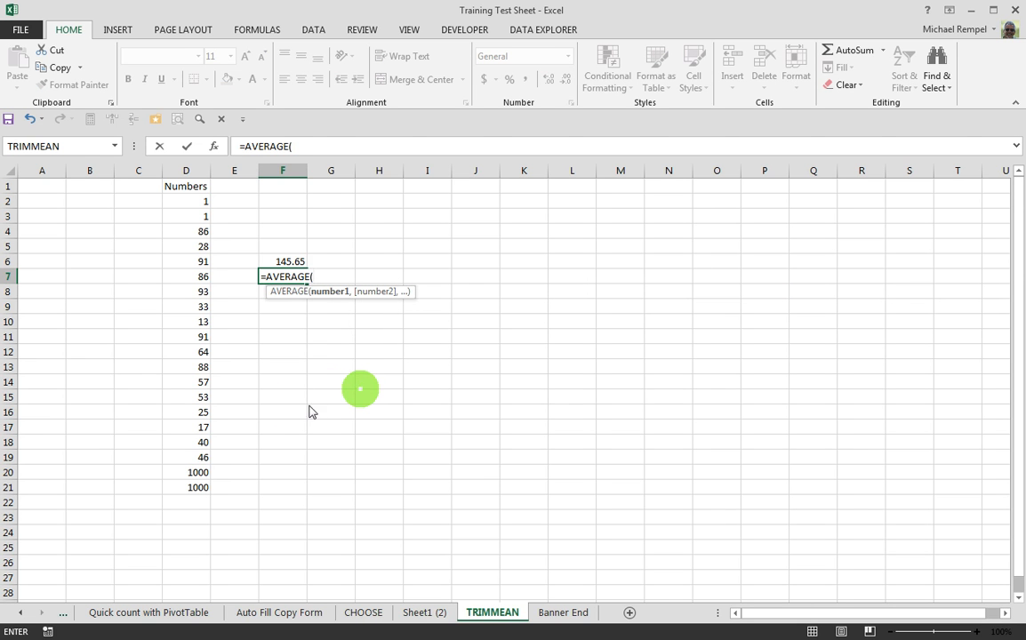
left_click_drag(186, 231, 185, 307)
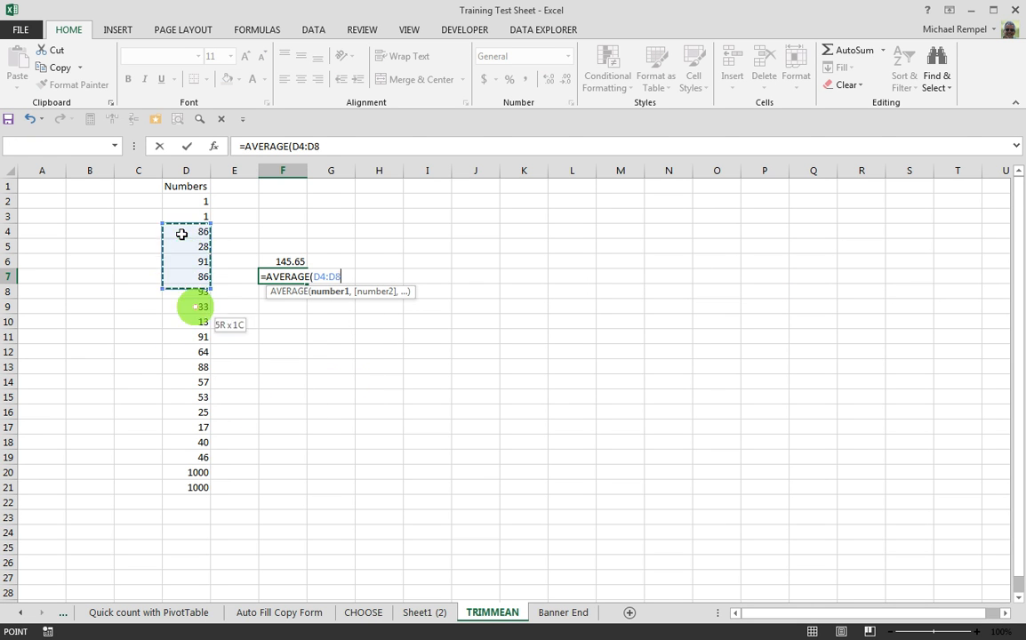
left_click_drag(184, 292, 204, 457)
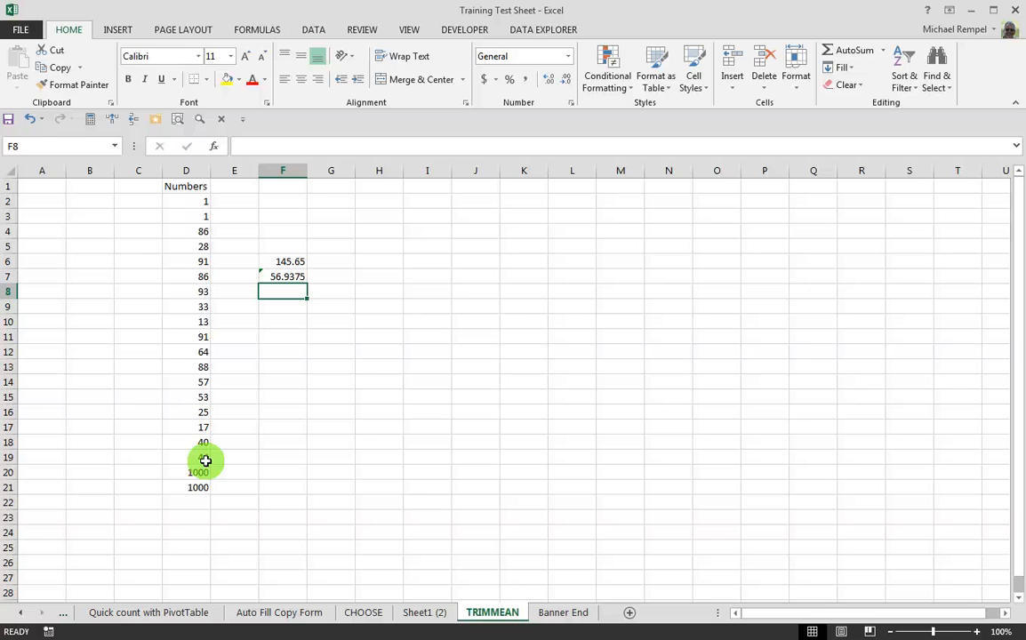
- Enter =TRIMMEAN(D2:D21,20%) in F8, returning 56.9375
type("=")
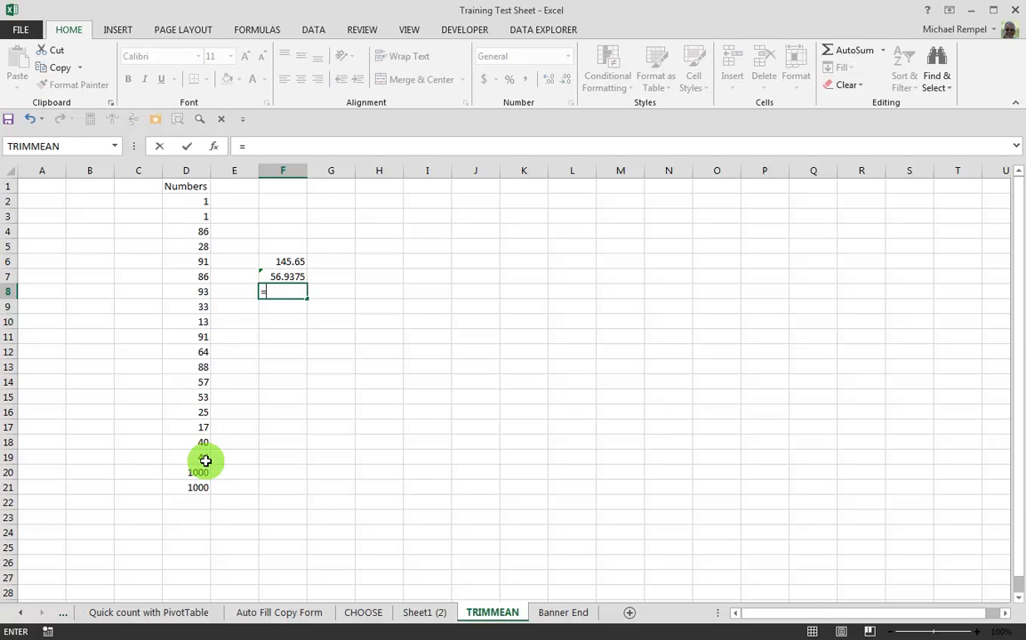
type("=trim")
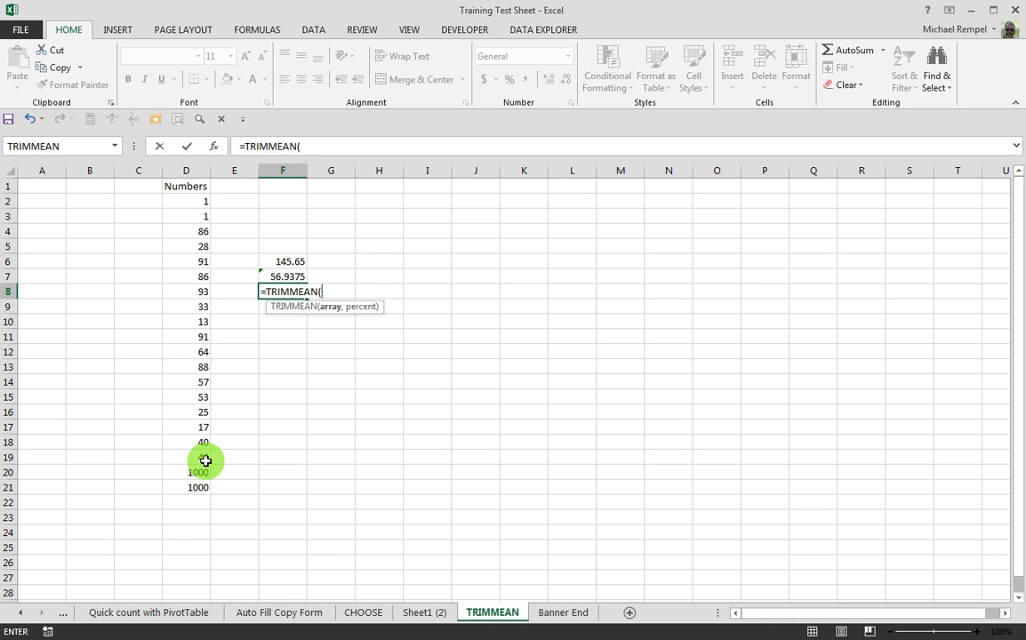
left_click_drag(186, 200, 203, 351)
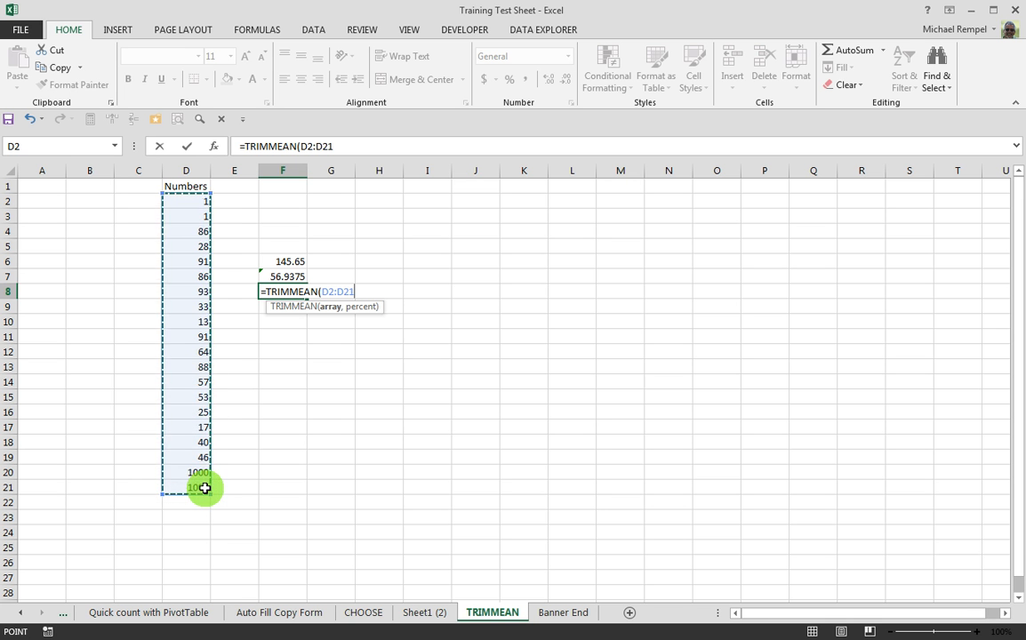
type(",")
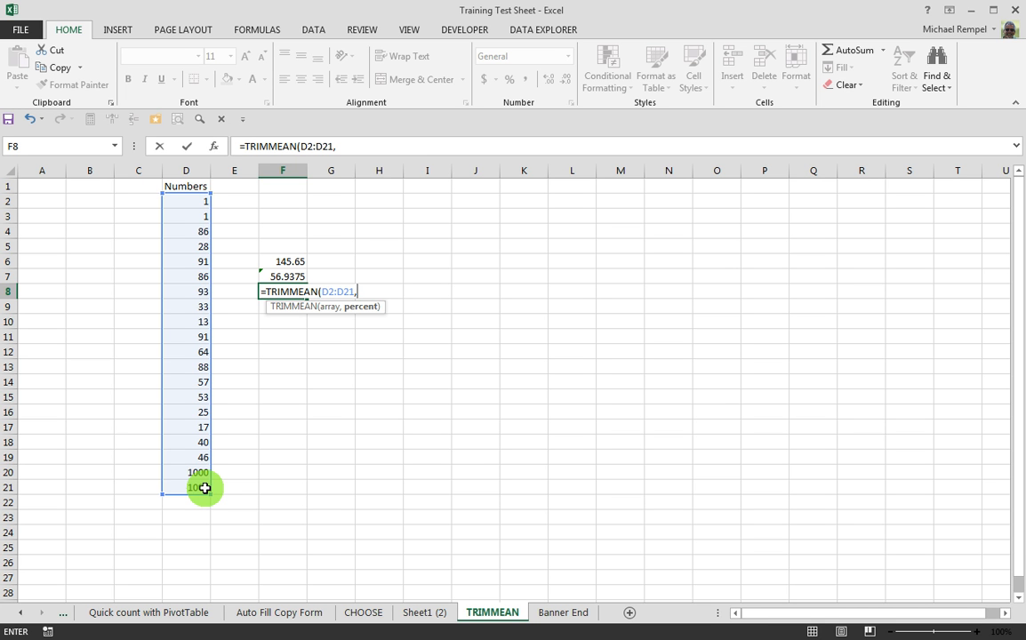
type("20")
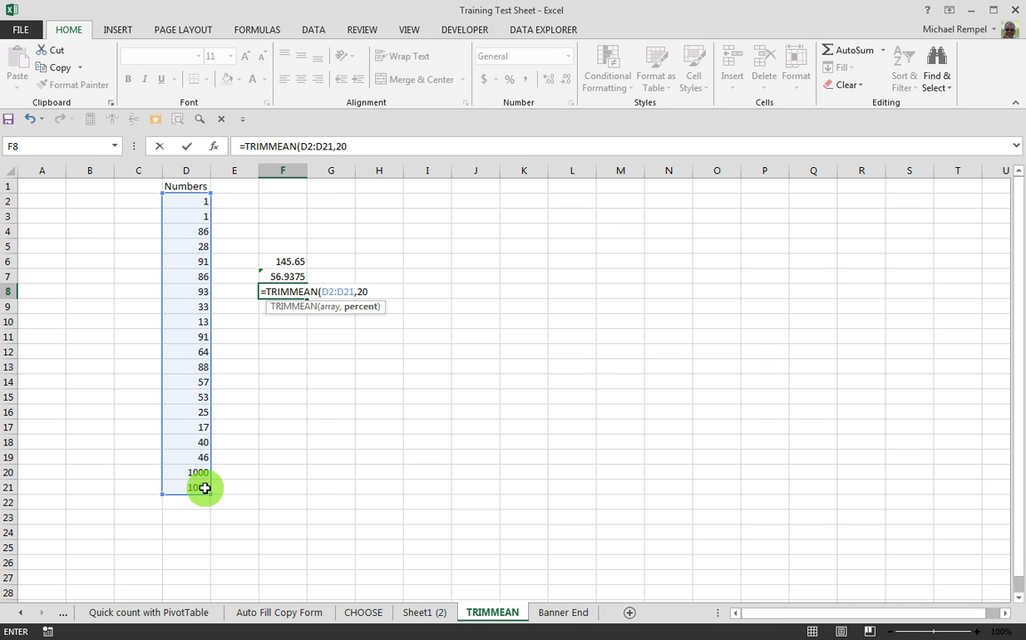
type("%")
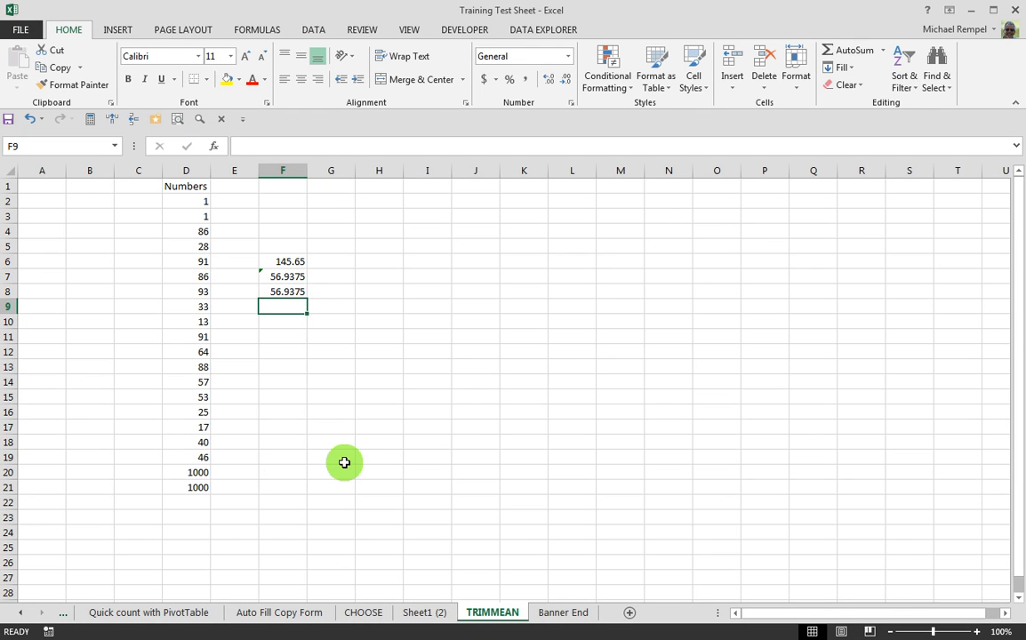
- Change F8's trim to 10% (106.2222), then show the Banner End sheet
left_click(283, 291)
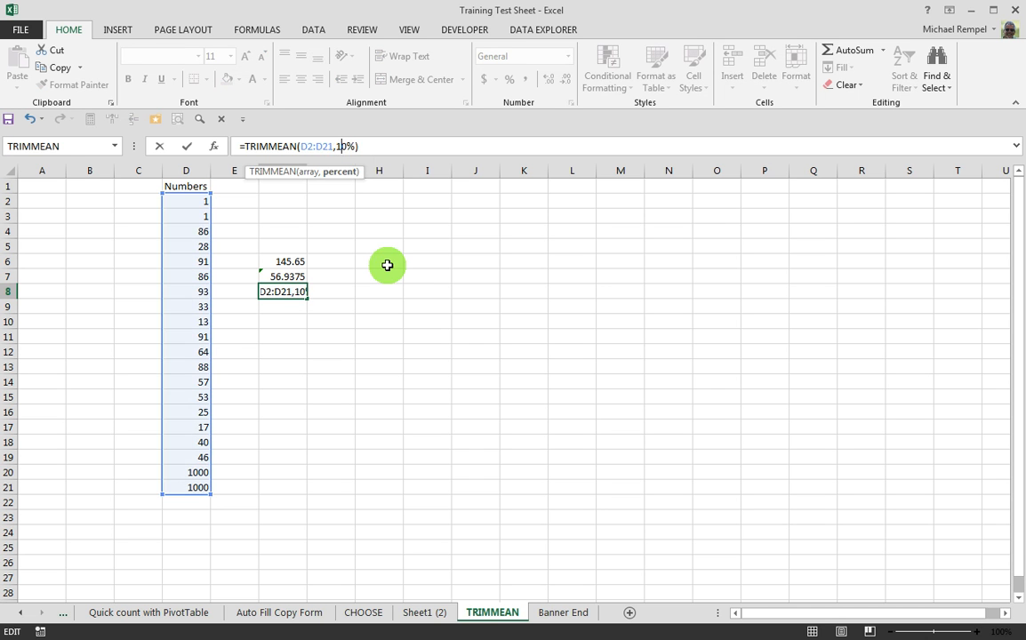
key("Enter")
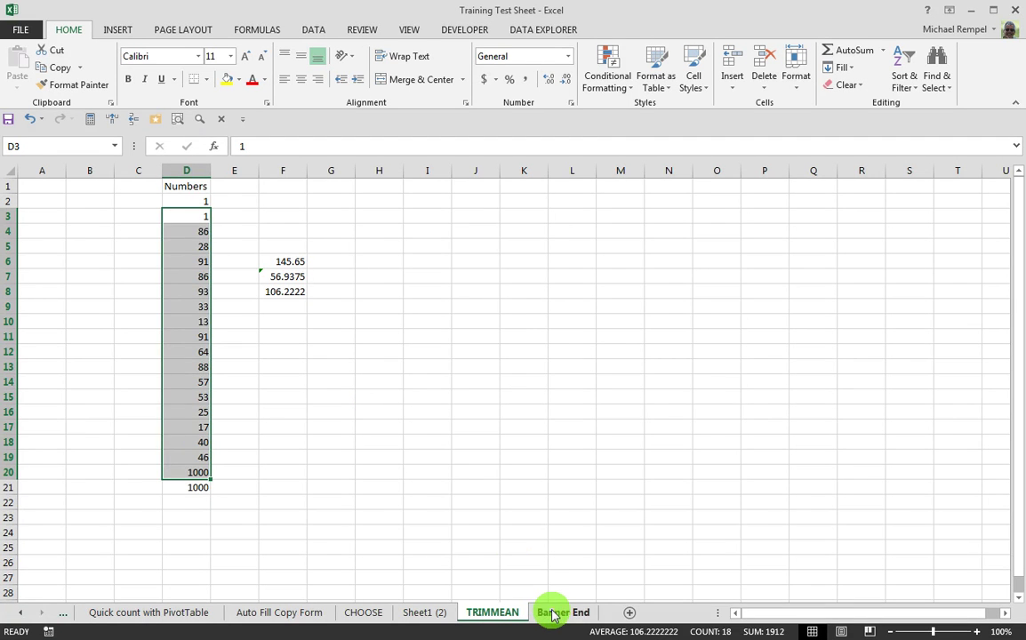
left_click(561, 612)
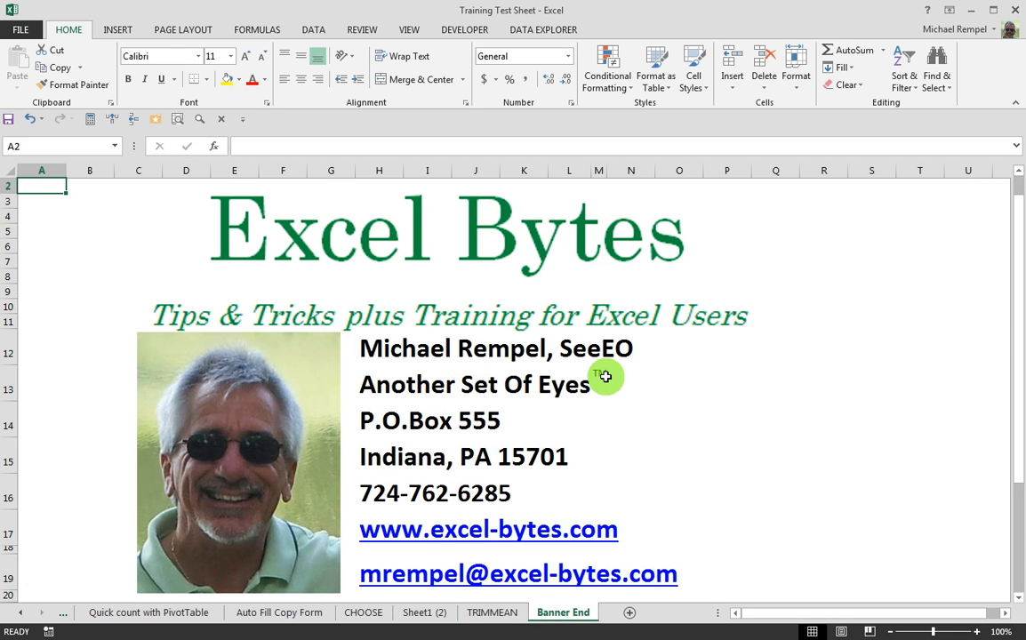